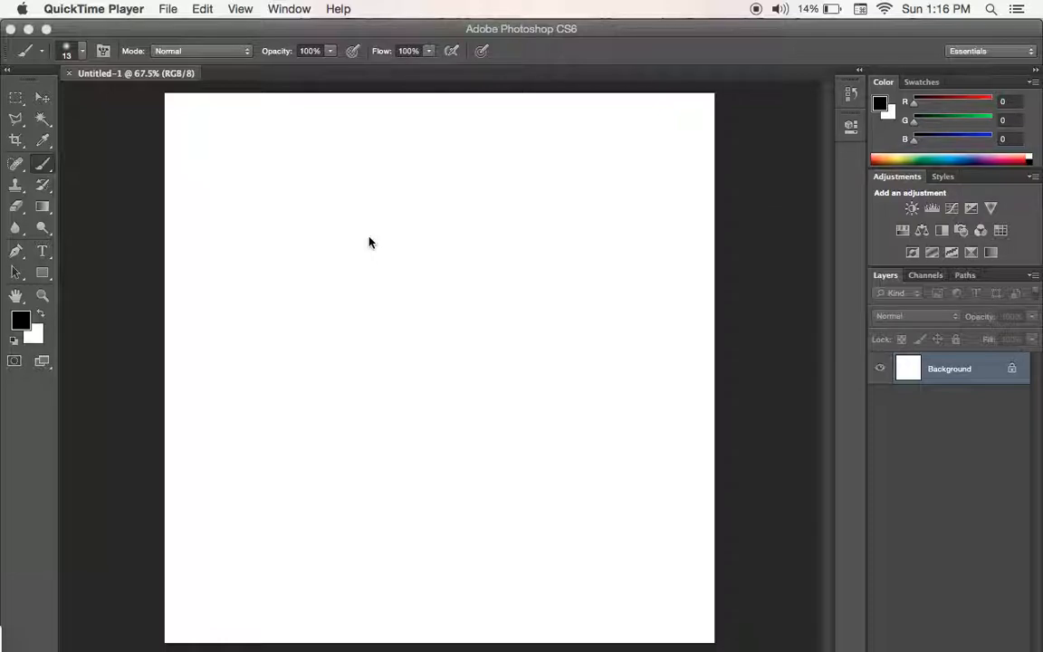
{"action": "mouse_move", "coordinate": [210, 222]}
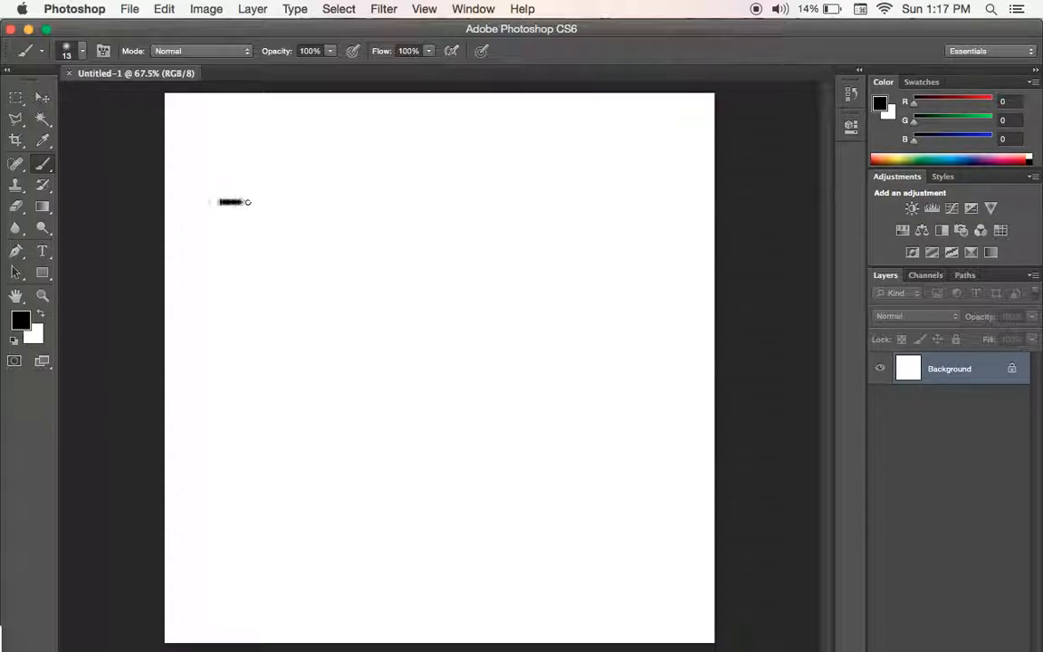
Paint a black size-13 brush spiral with a straight tail in the upper-left canvas.
{"action": "left_click_drag", "start_coordinate": [231, 201], "coordinate": [281, 236]}
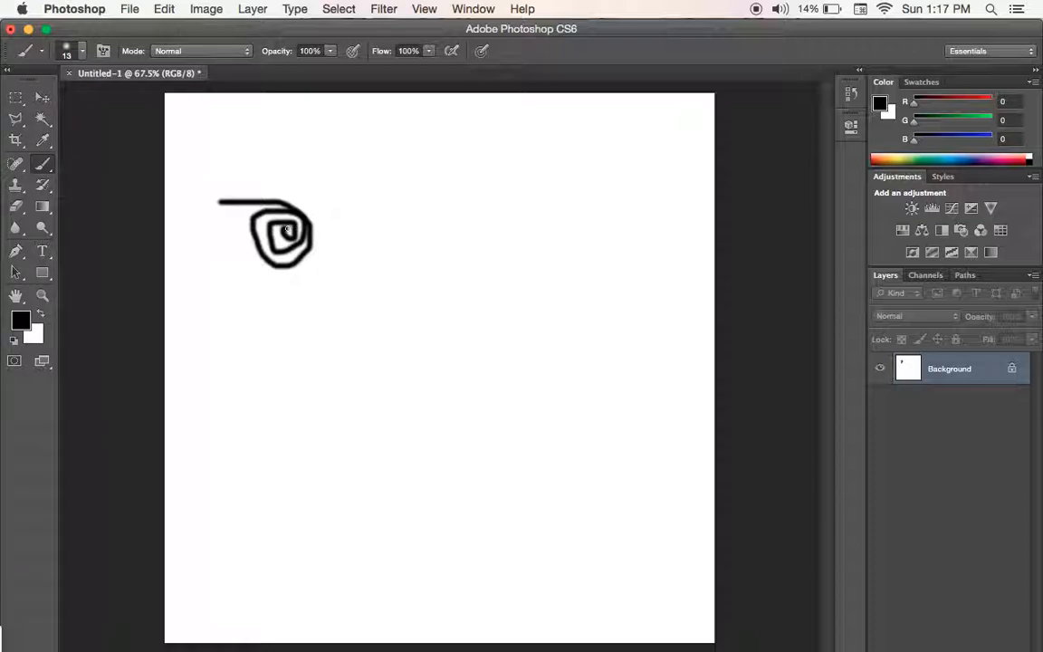
Scribble looping black strokes at top centre, filling in the hollow middle of the blob.
{"action": "left_click_drag", "start_coordinate": [415, 210], "coordinate": [539, 295]}
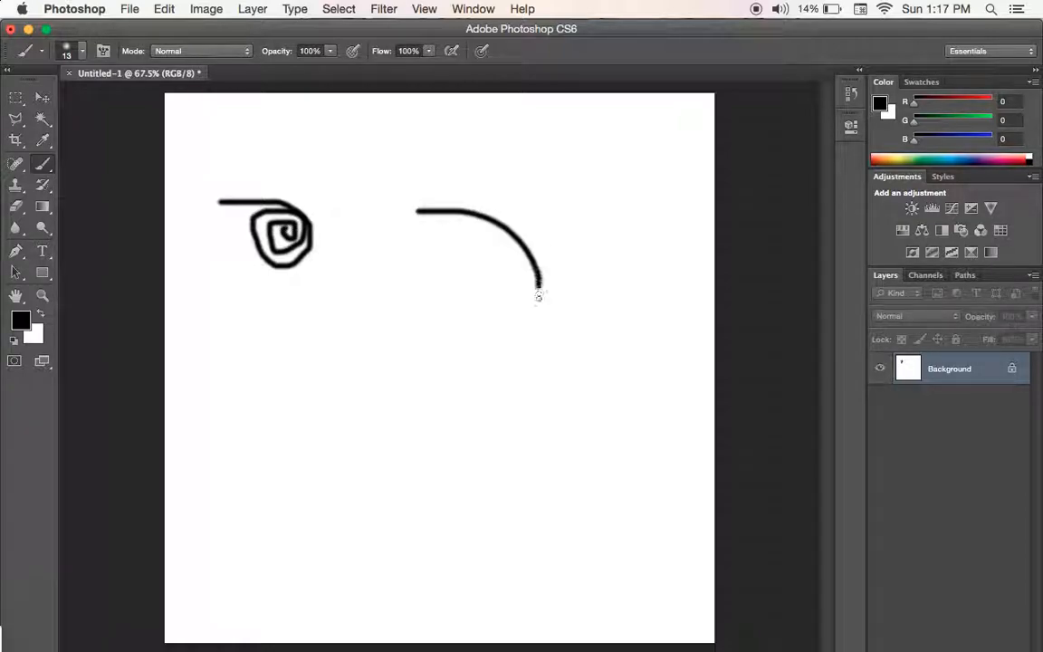
{"action": "left_click_drag", "start_coordinate": [538, 294], "coordinate": [417, 212]}
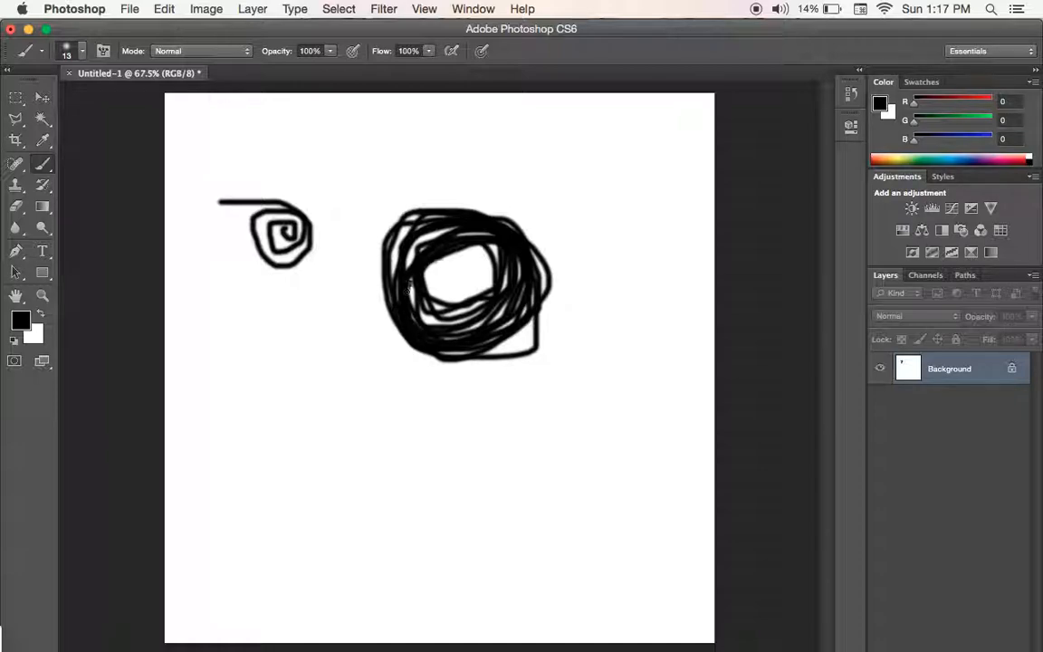
{"action": "left_click_drag", "start_coordinate": [425, 280], "coordinate": [480, 308]}
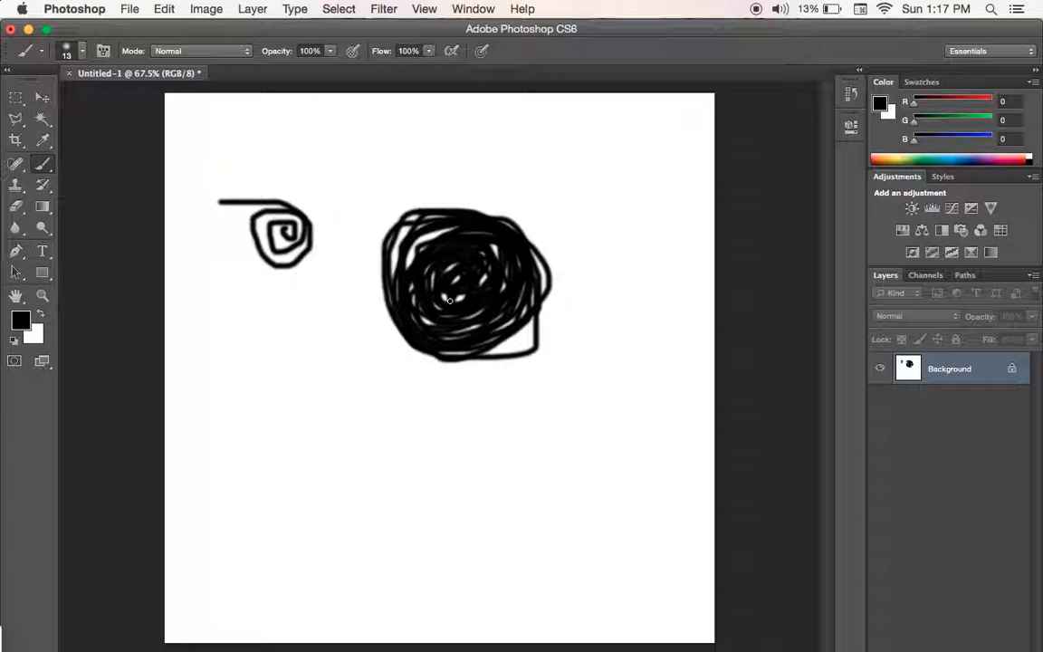
{"action": "mouse_move", "coordinate": [446, 301]}
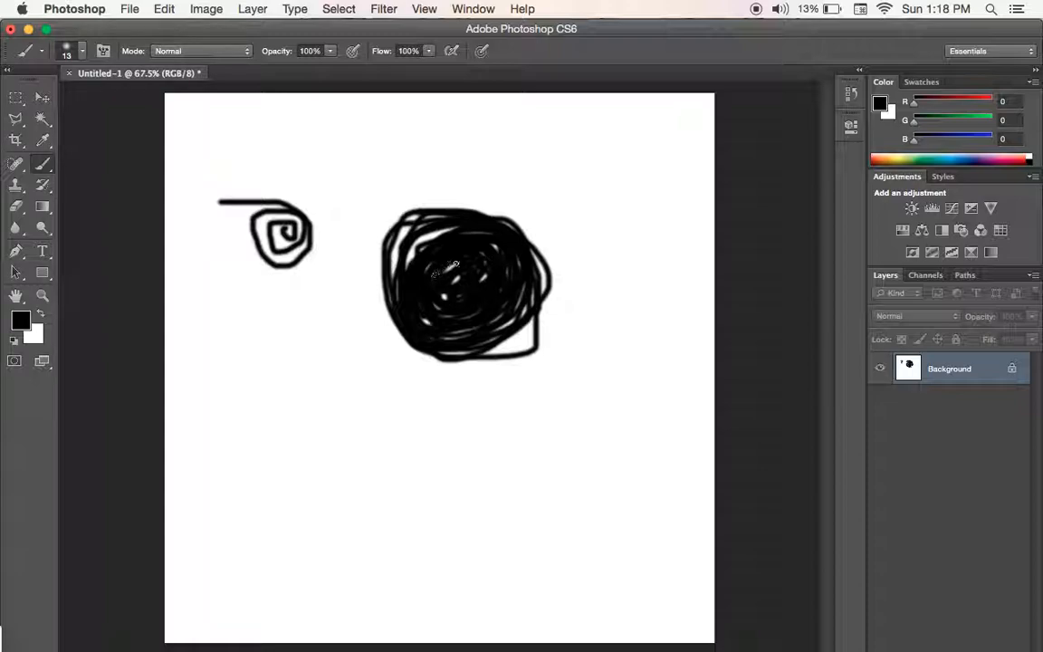
Scribble large overlapping black loops in the lower-left and fill in their centre.
{"action": "left_click_drag", "start_coordinate": [246, 443], "coordinate": [366, 431]}
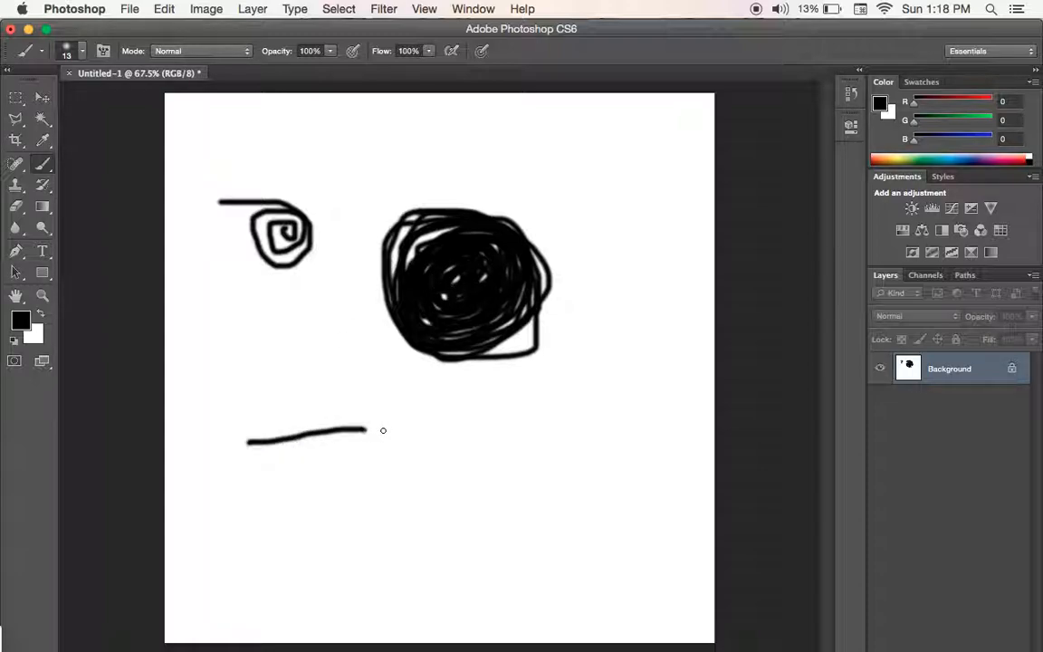
{"action": "left_click_drag", "start_coordinate": [244, 439], "coordinate": [335, 507]}
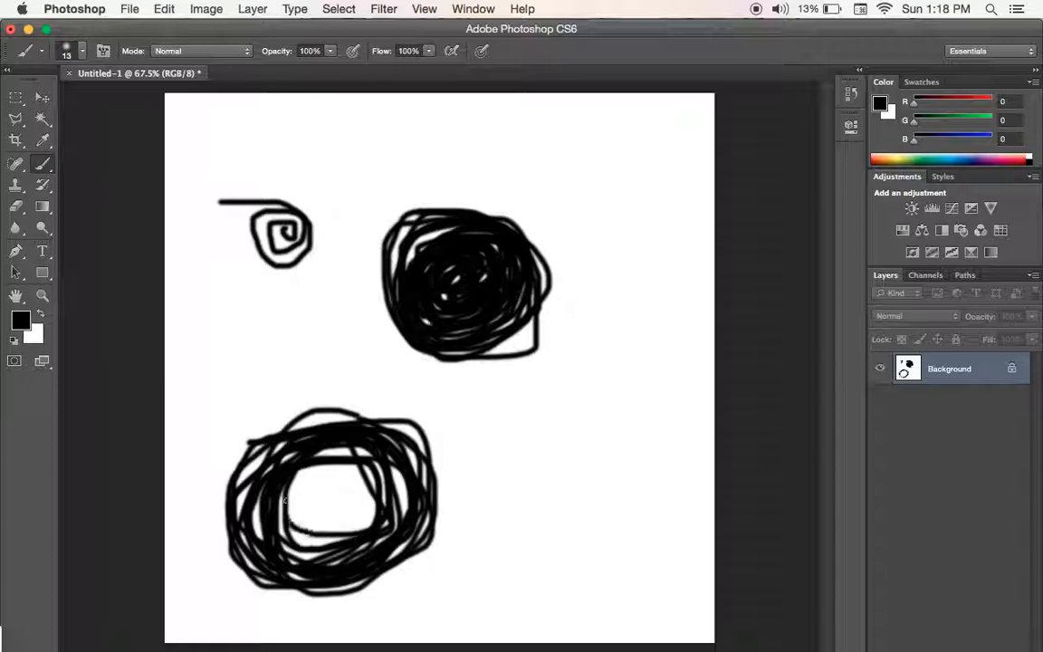
{"action": "left_click_drag", "start_coordinate": [299, 503], "coordinate": [353, 471]}
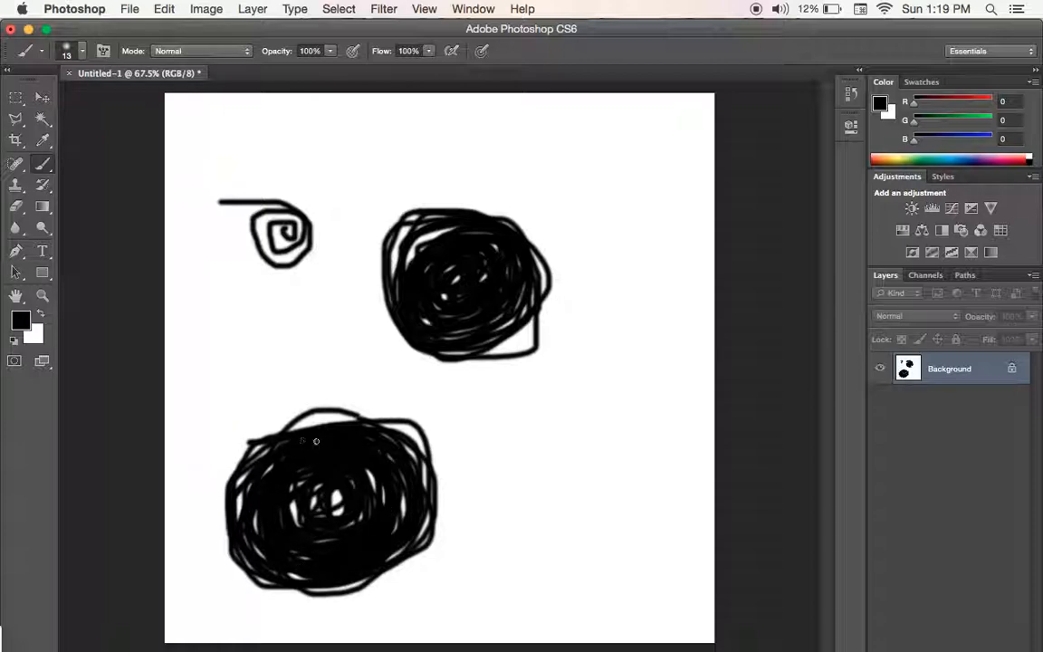
Brush a few overlapping open black loops in the lower-right, leaving them unfilled.
{"action": "left_click_drag", "start_coordinate": [580, 415], "coordinate": [527, 507]}
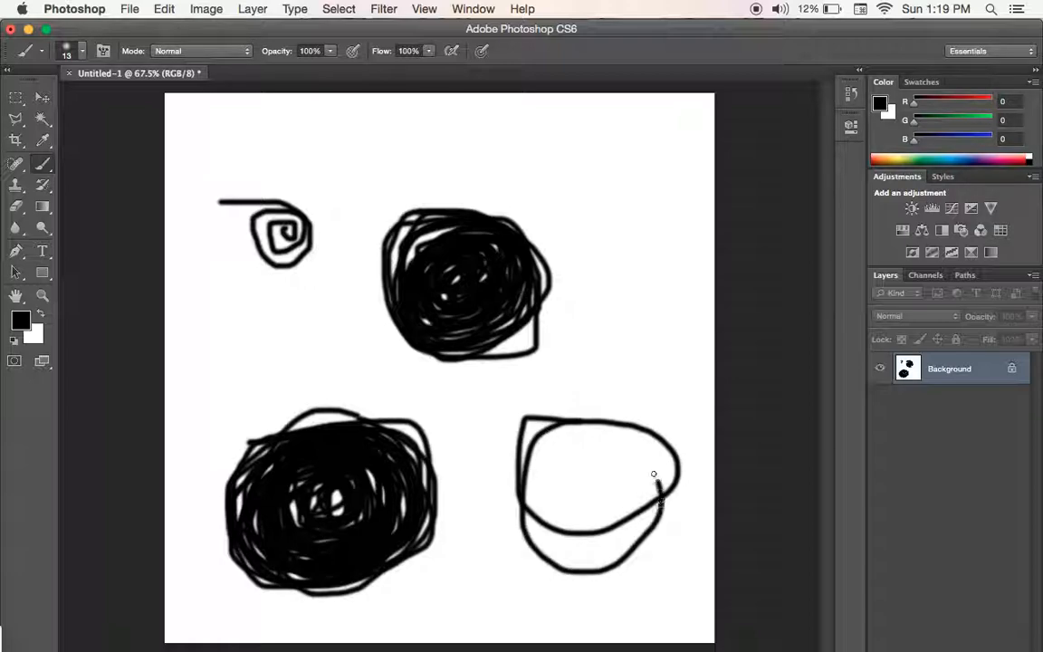
{"action": "left_click_drag", "start_coordinate": [661, 507], "coordinate": [512, 557]}
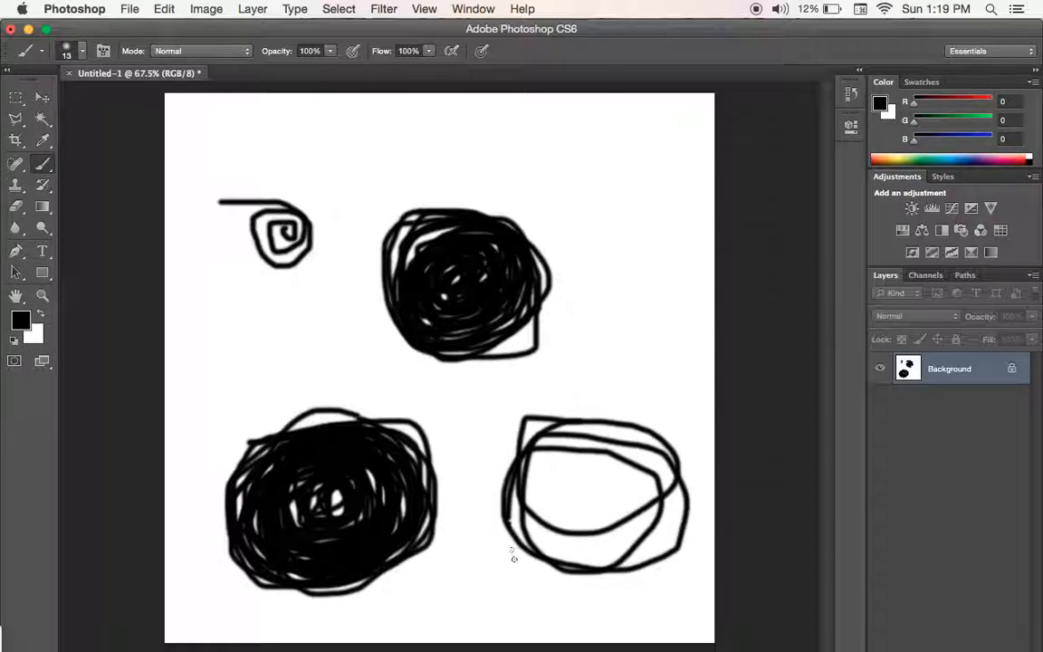